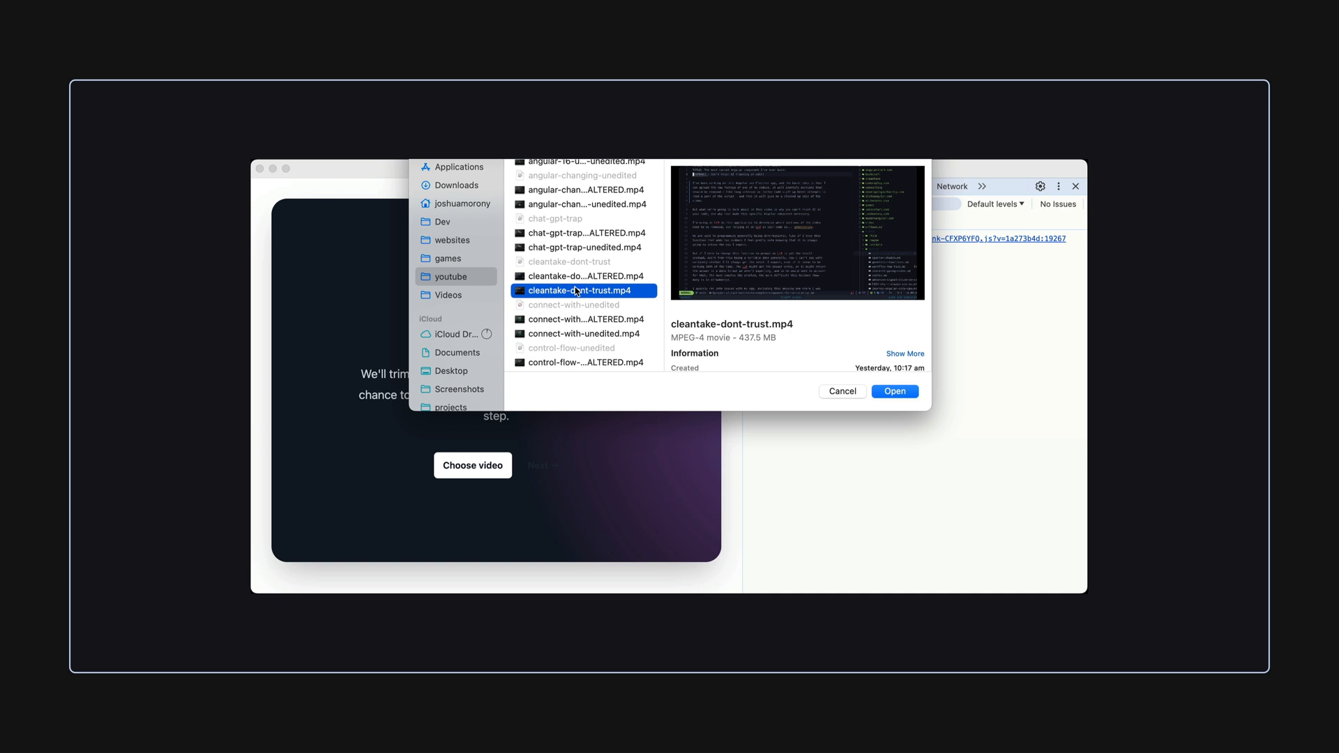
- Load cleantake-dont-trust.mp4 so its segmented transcript appears for review
left_click(892, 391)
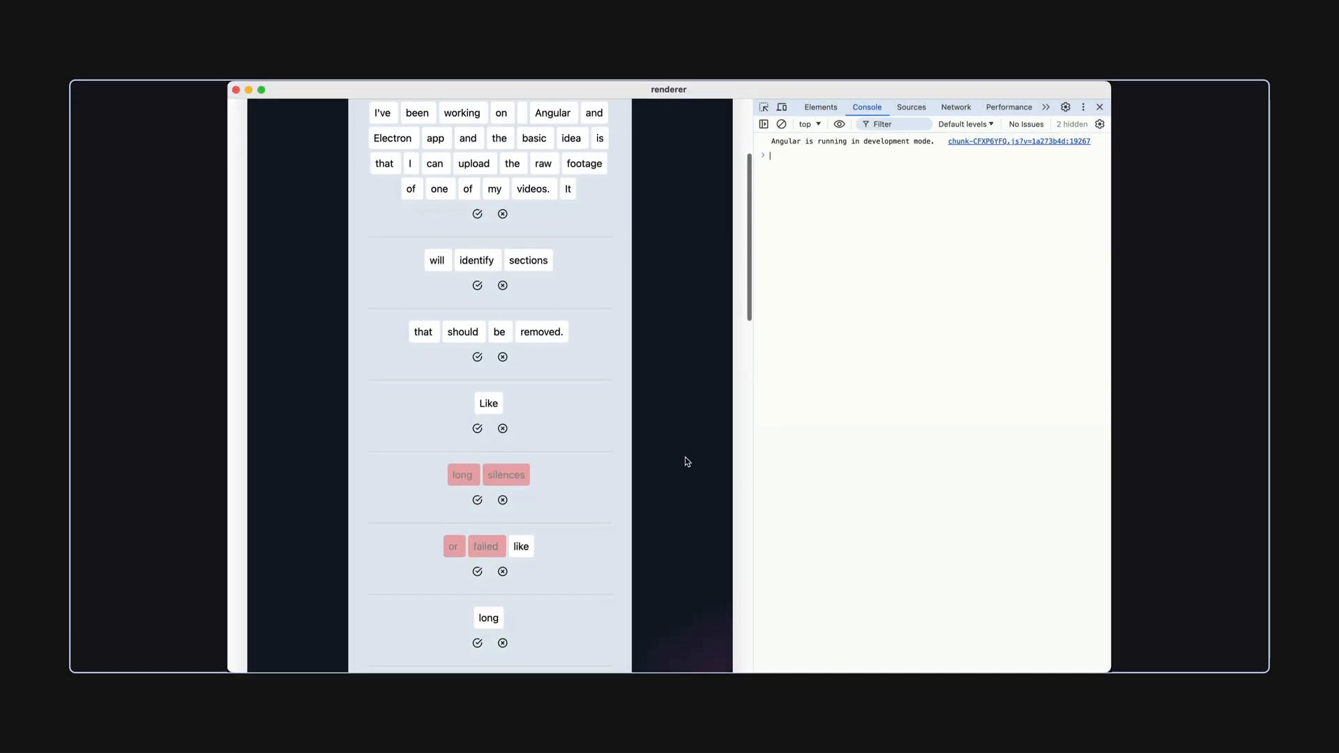
scroll("down", 3)
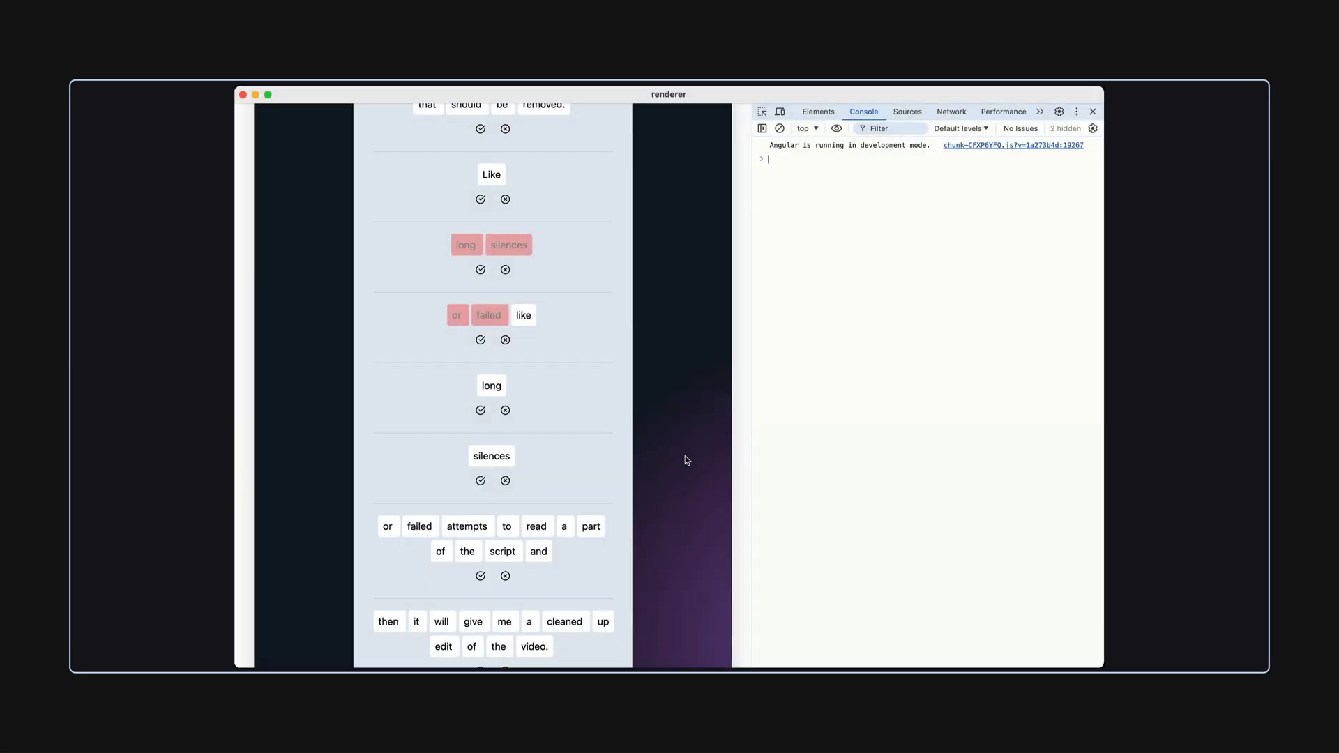
mouse_move(641, 428)
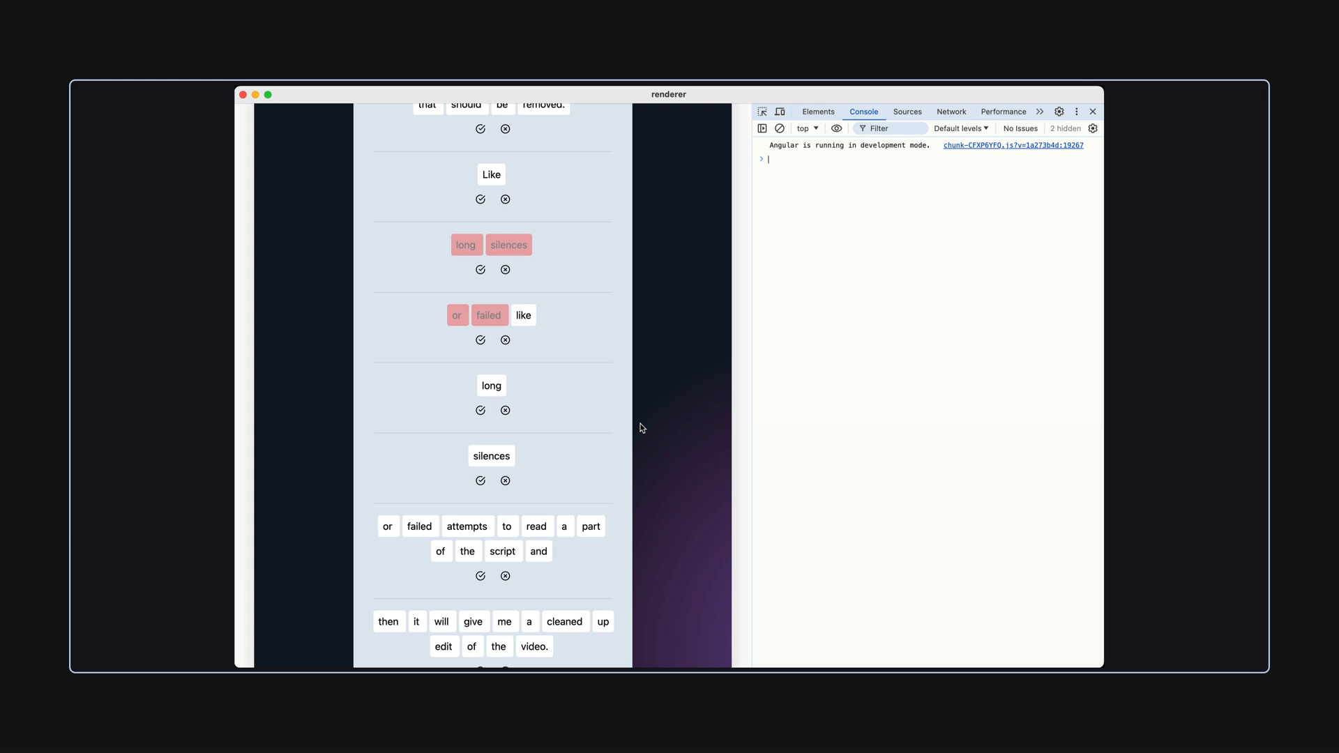
mouse_move(529, 325)
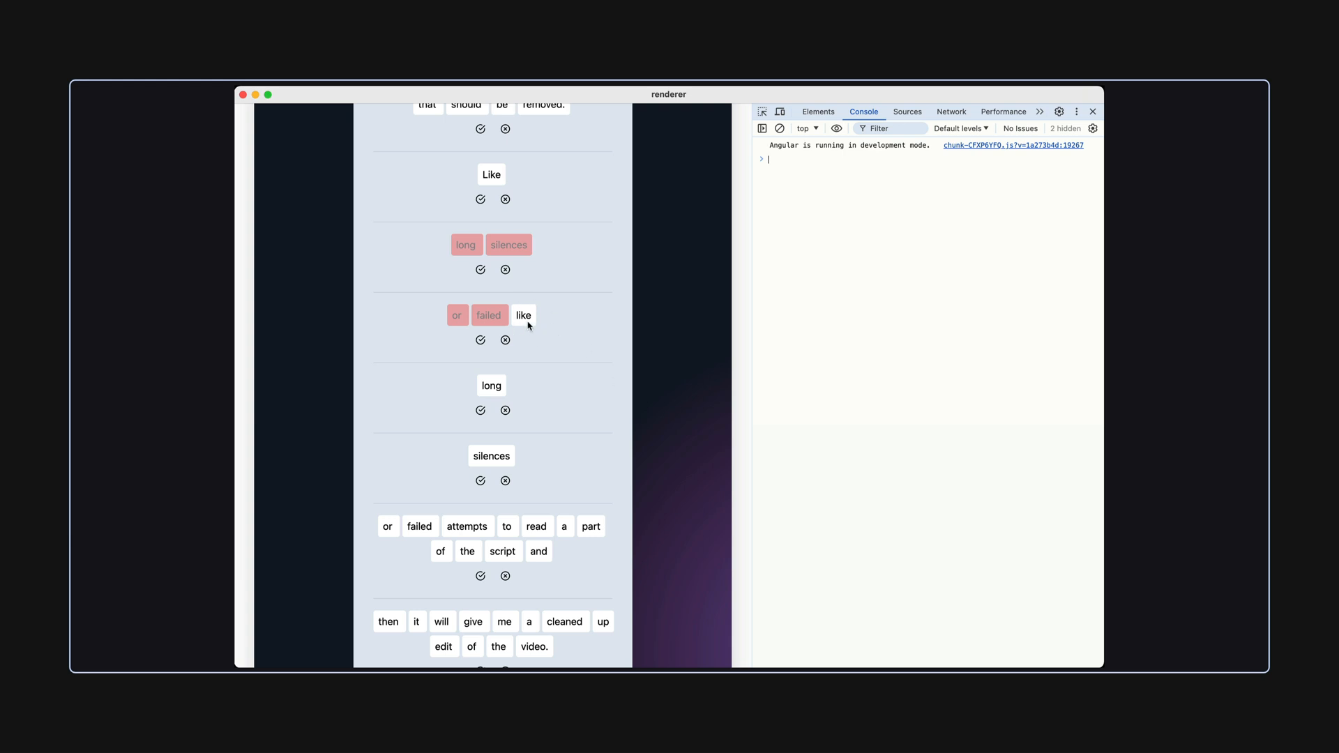
- Flag the word 'like' and the whole silences section for removal
left_click(522, 315)
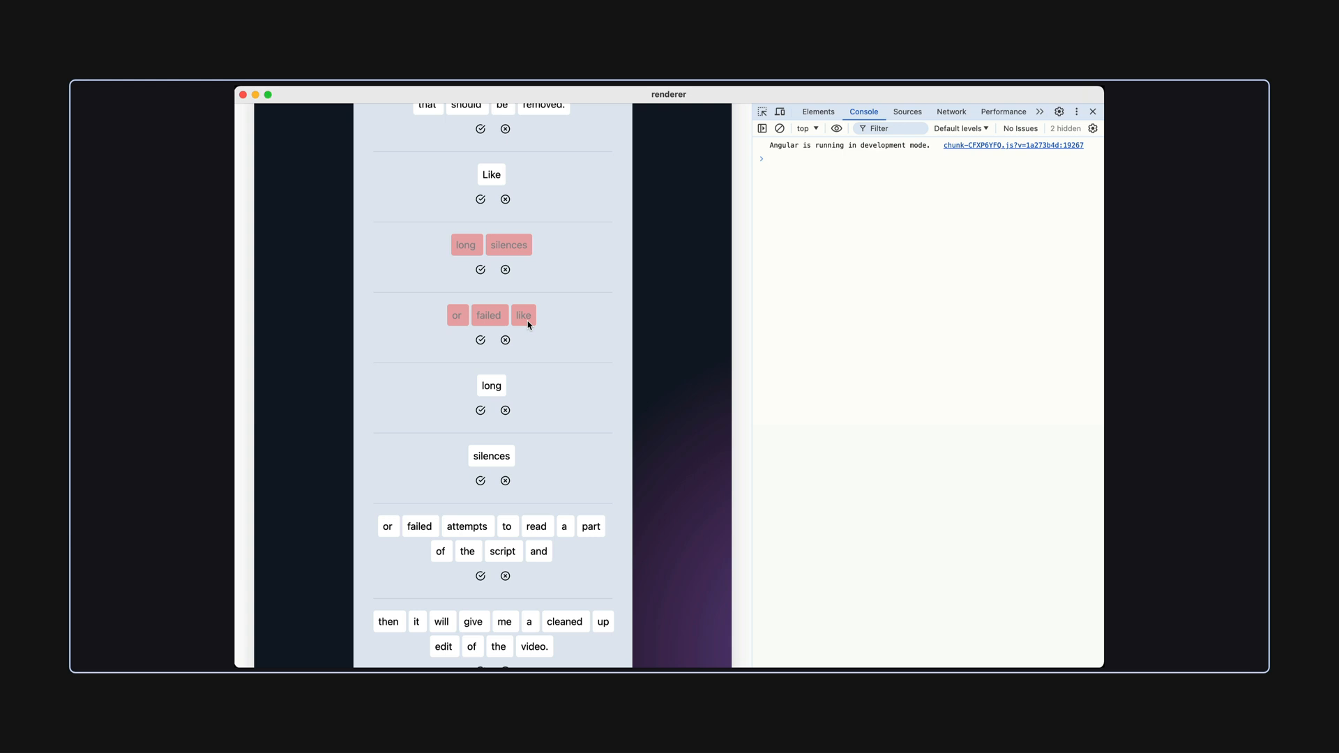
scroll("down", 3)
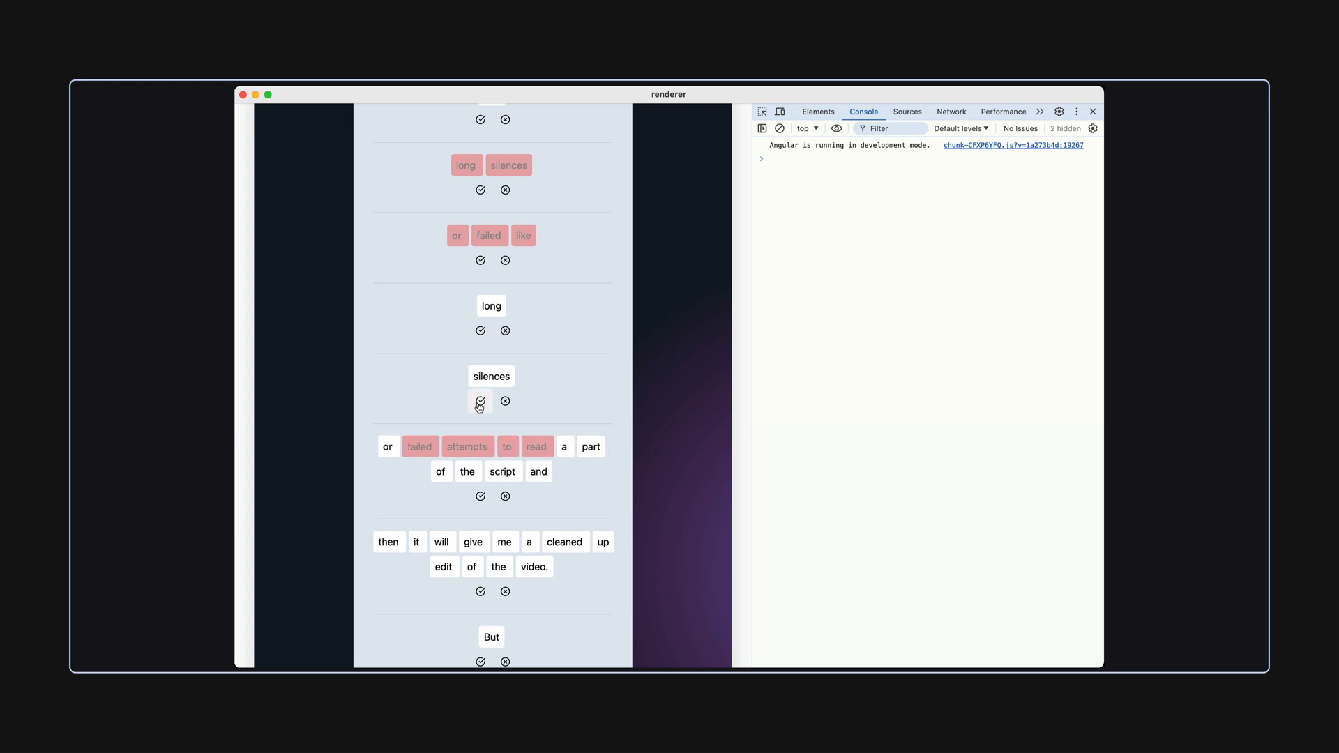
left_click(505, 402)
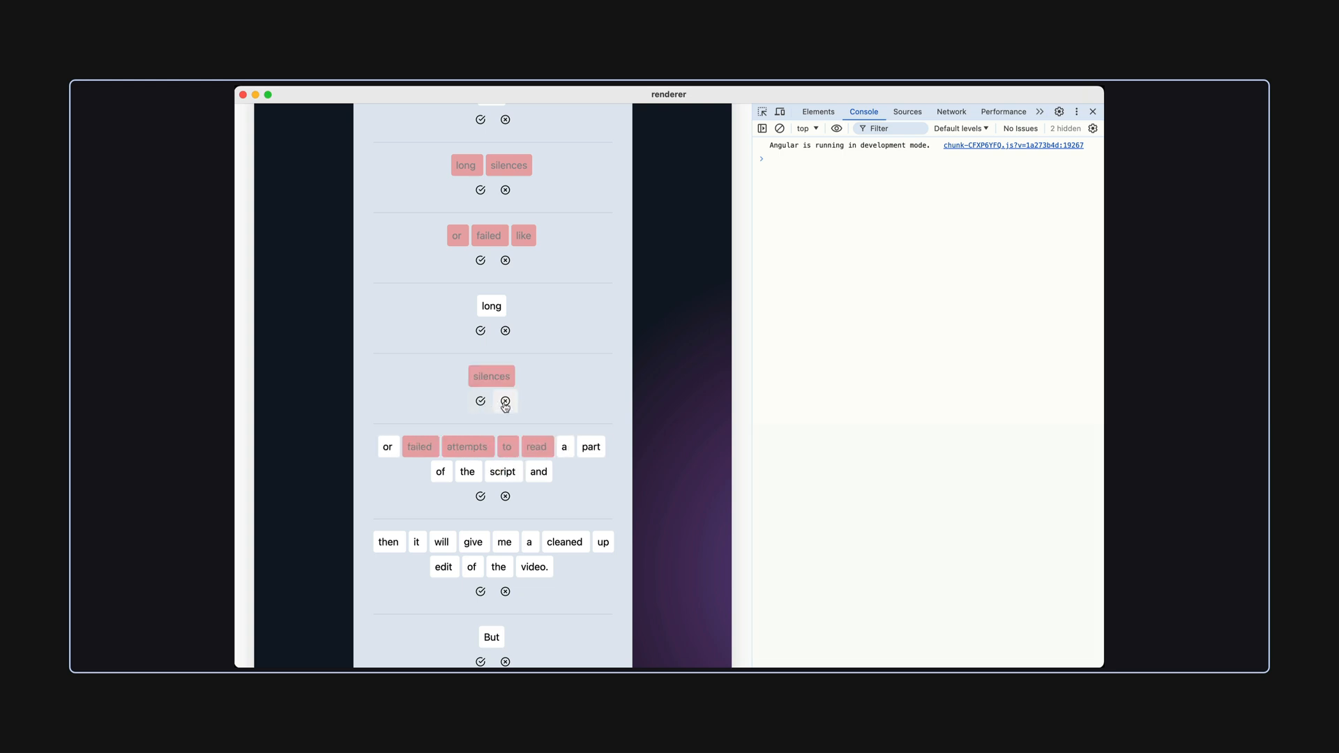
scroll("down", 3)
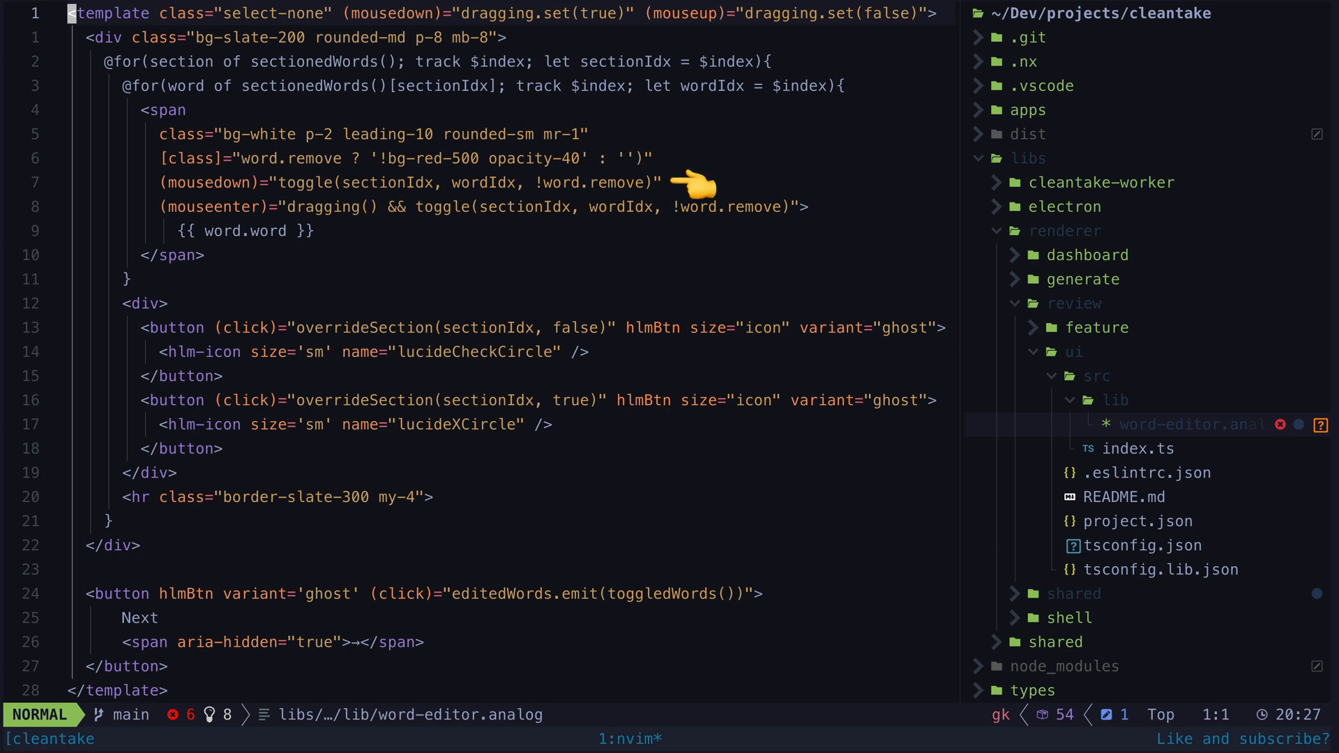
mouse_move(128, 208)
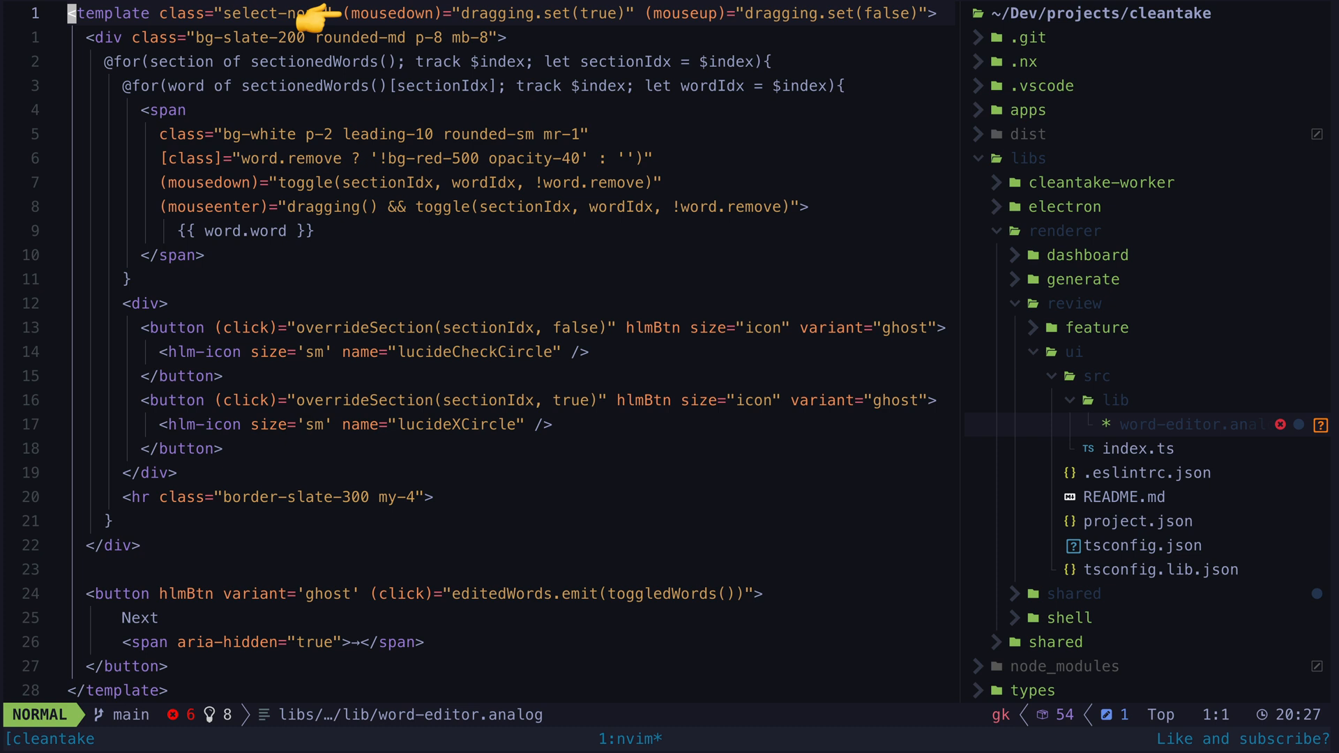
mouse_move(257, 206)
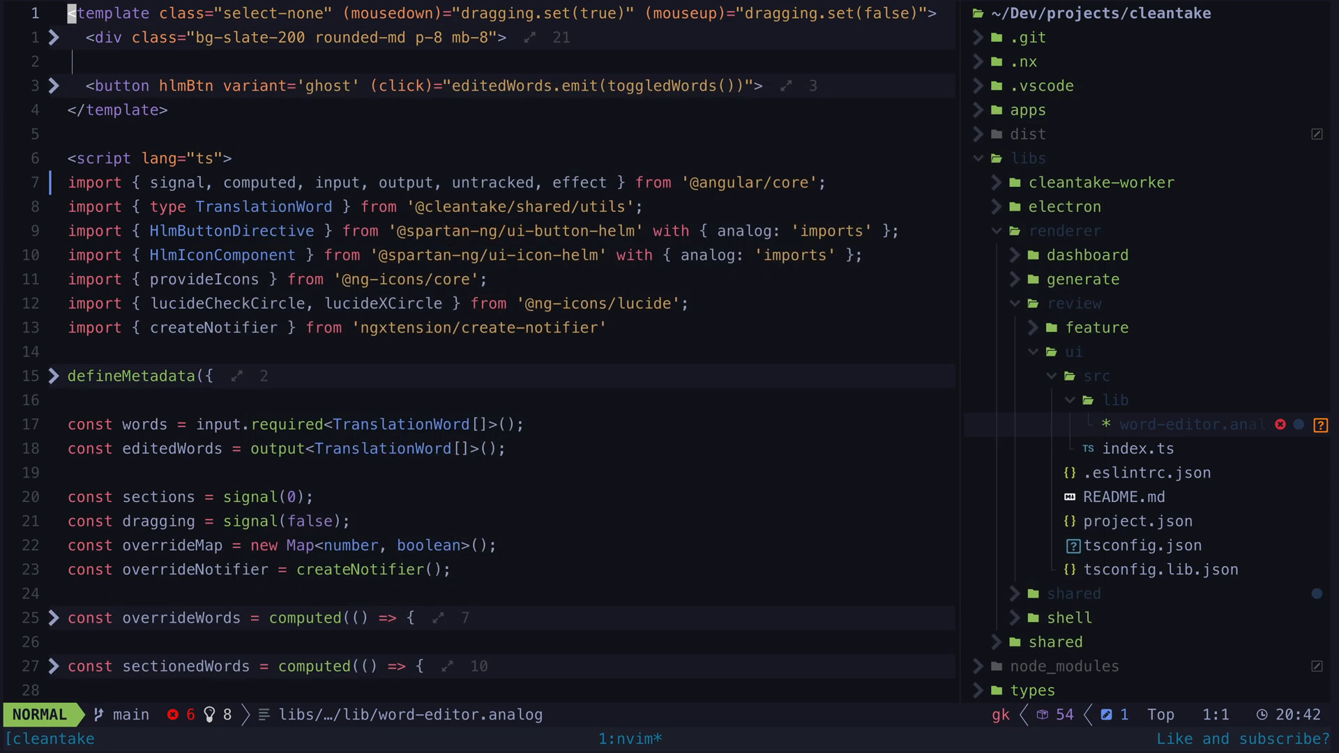
- Reveal the component script and highlight the overrideWords computed block
scroll("down", 3)
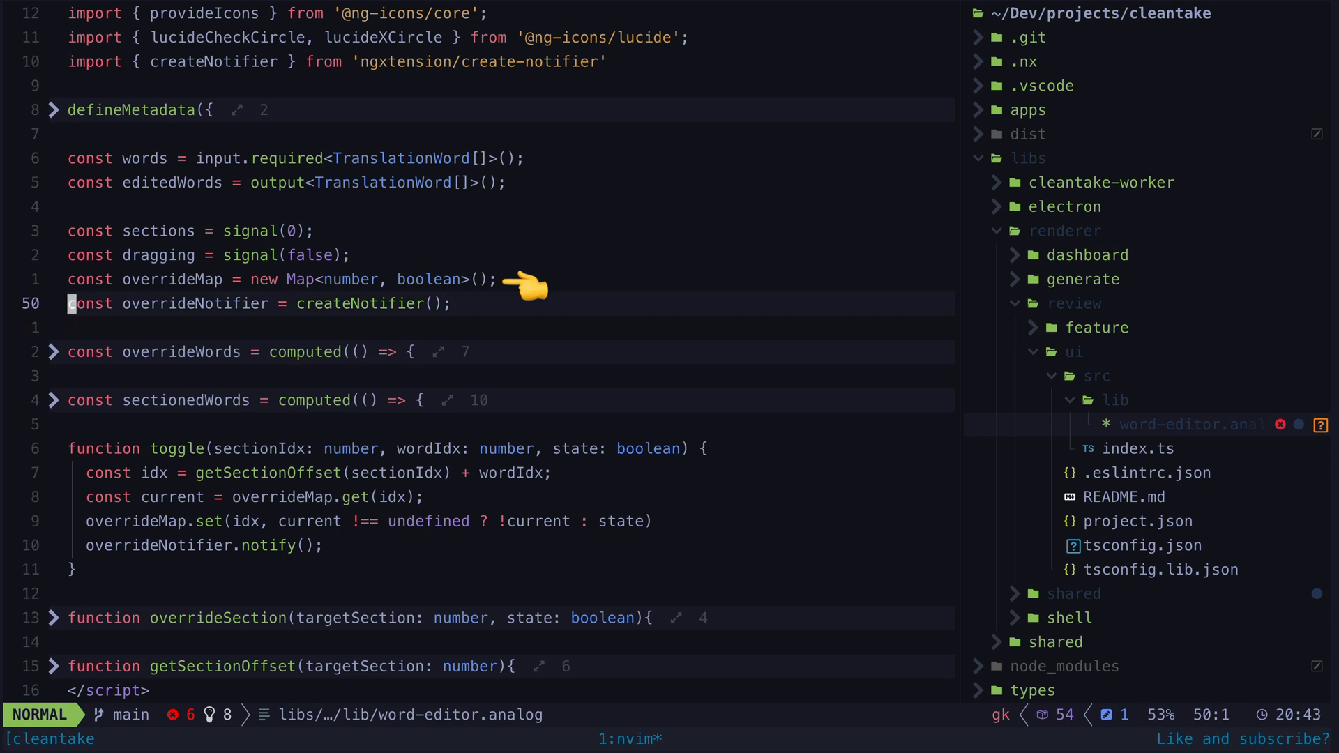
key("V")
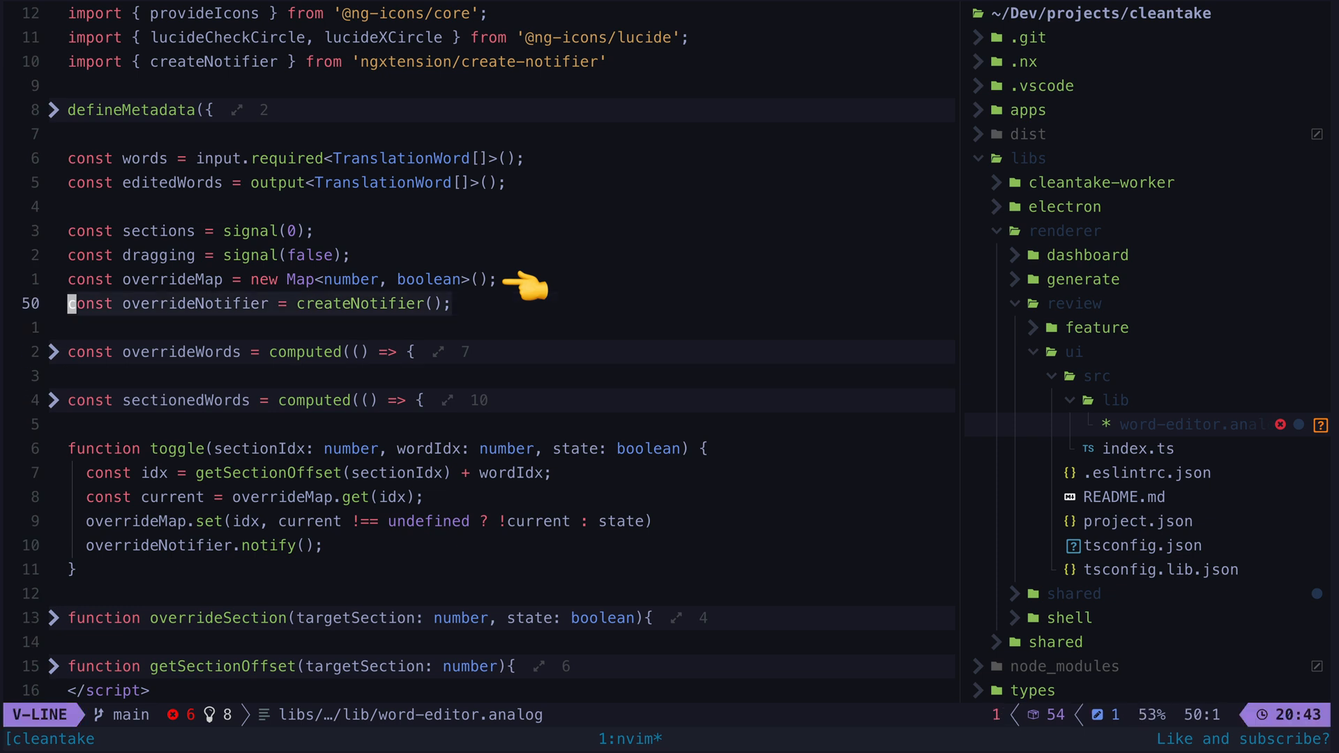
key("Escape")
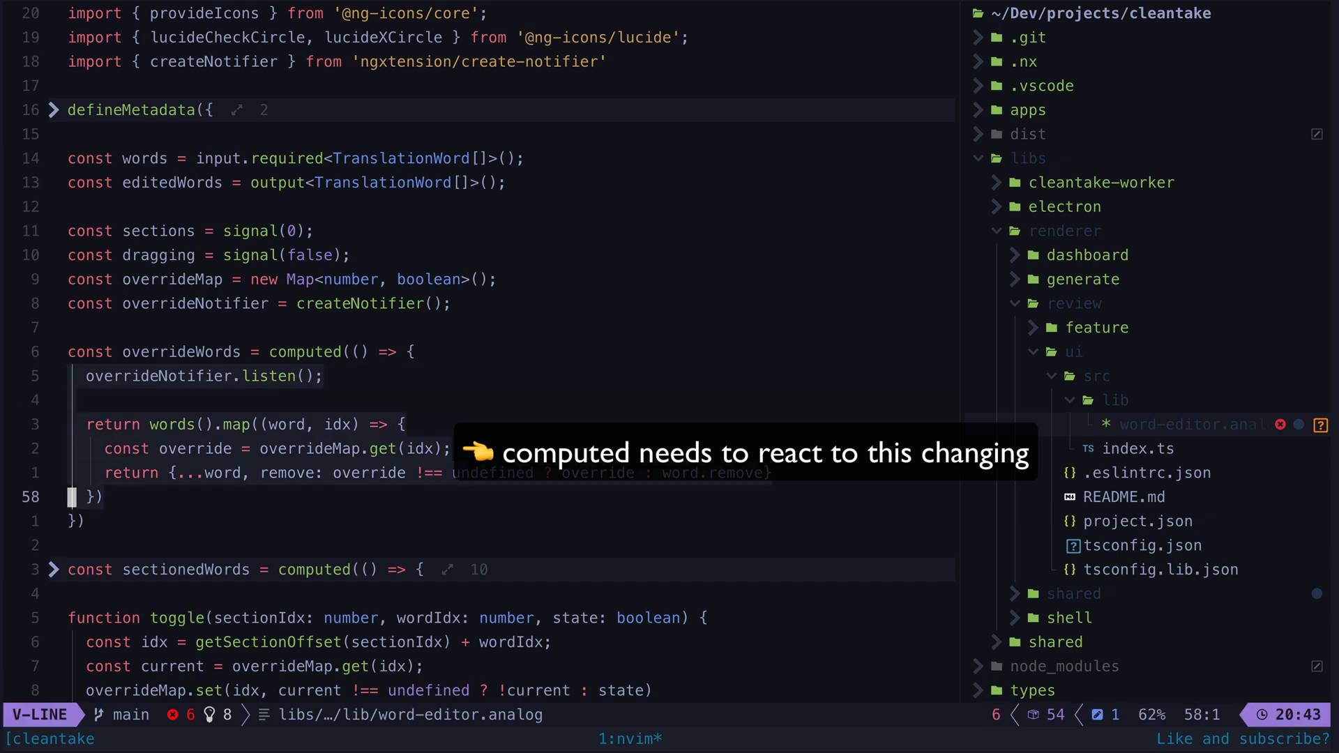
- Finish highlighting overrideWords before expanding defineMetadata and sectionedWords
key("Escape")
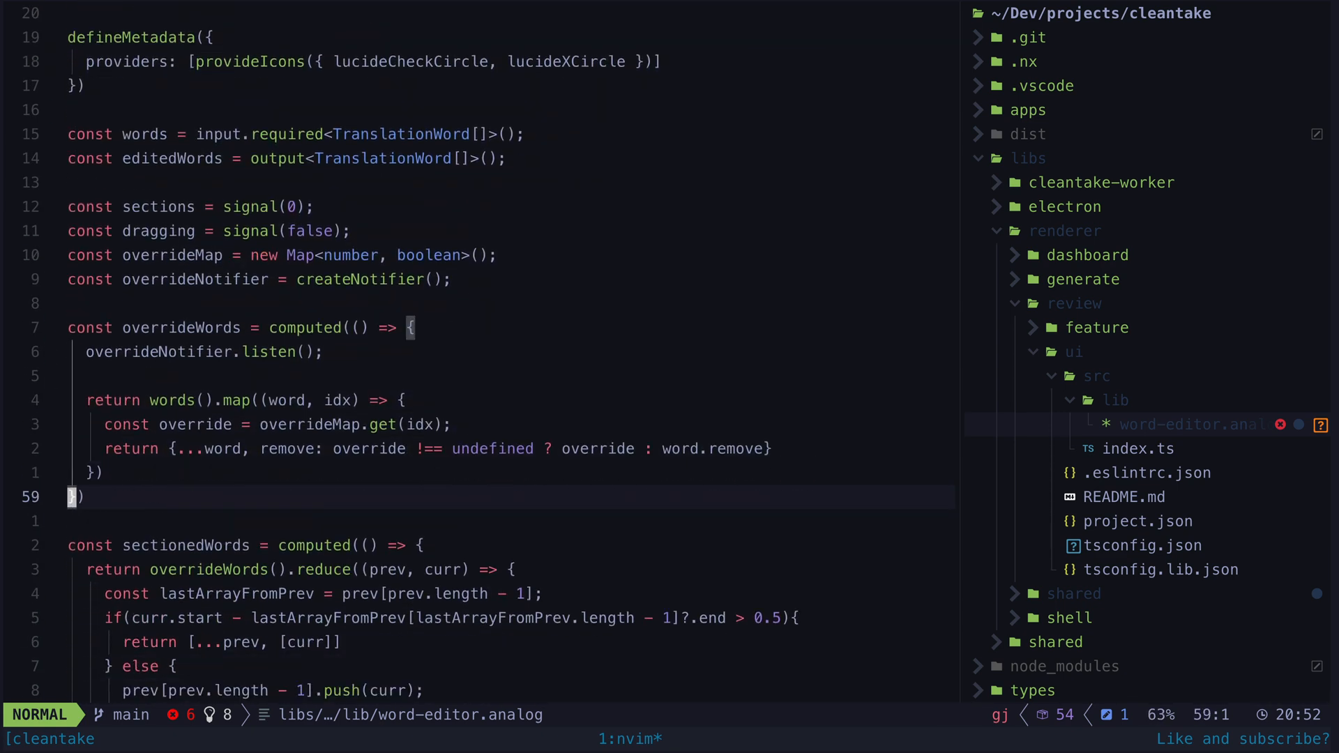
- Scroll down to the toggle and overrideSection functions
scroll("down", 3)
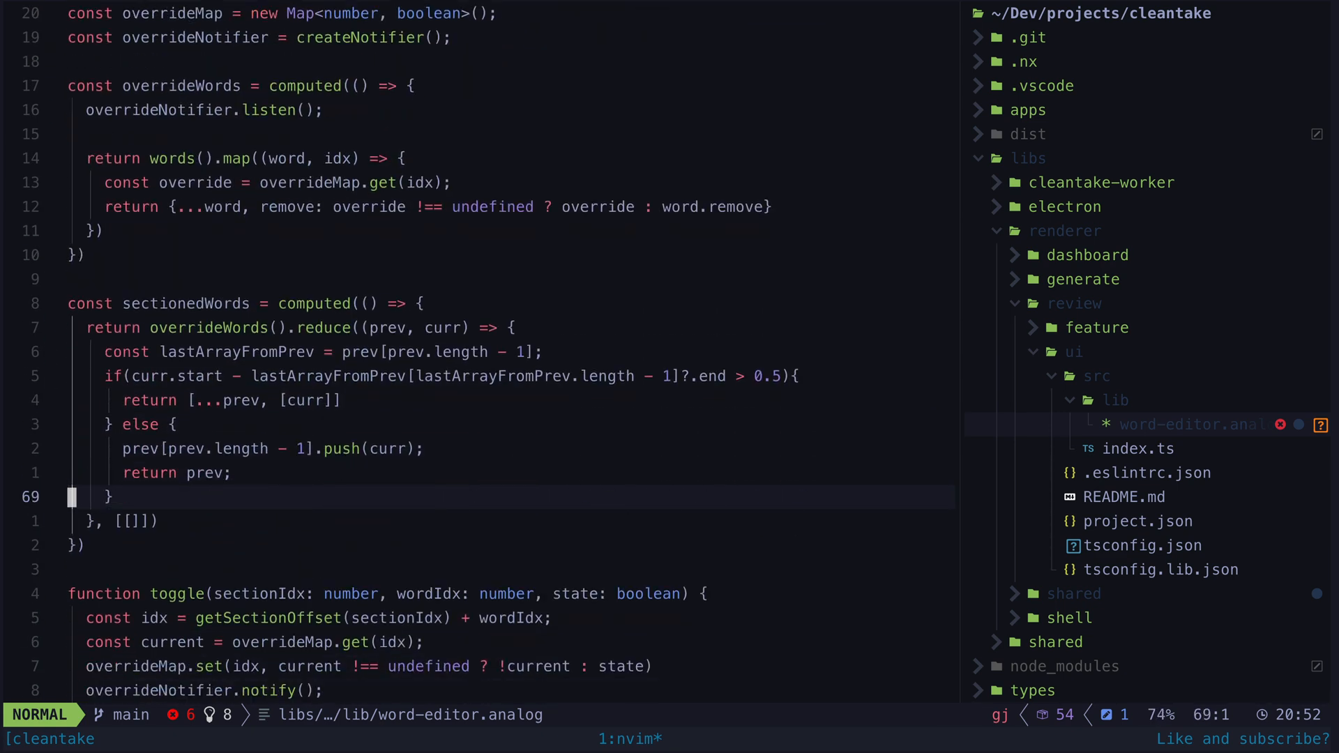
scroll("down", 3)
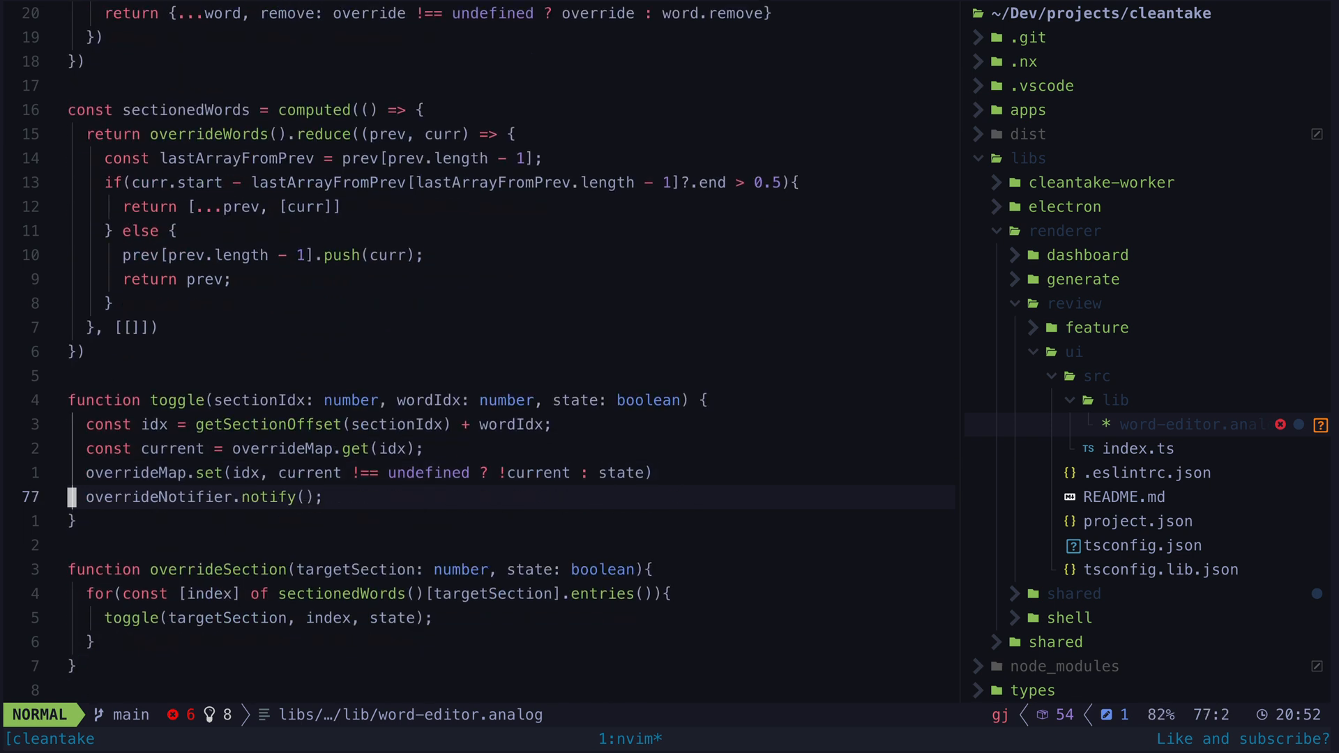